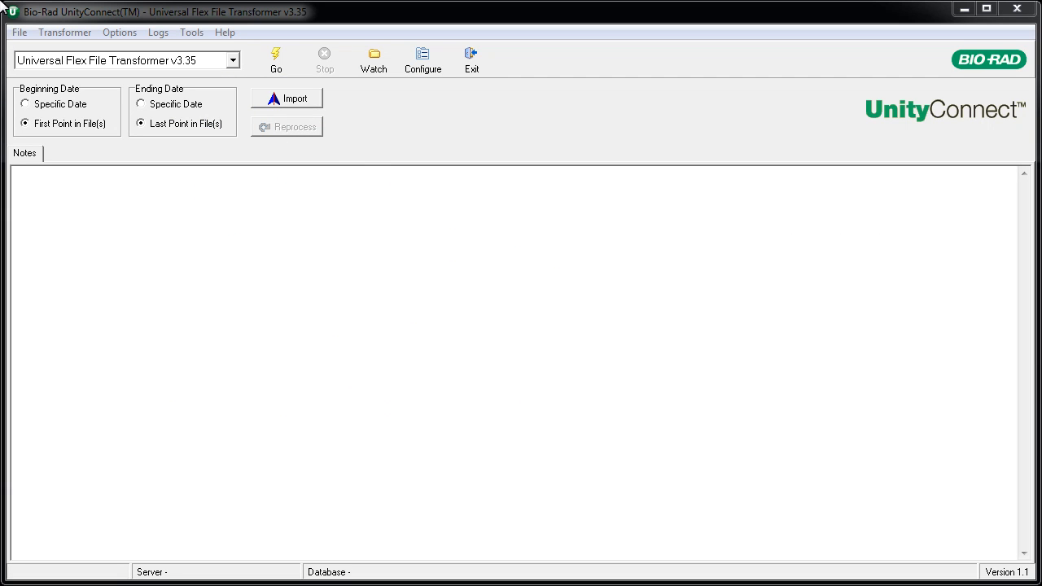
{"action": "mouse_move", "coordinate": [133, 40]}
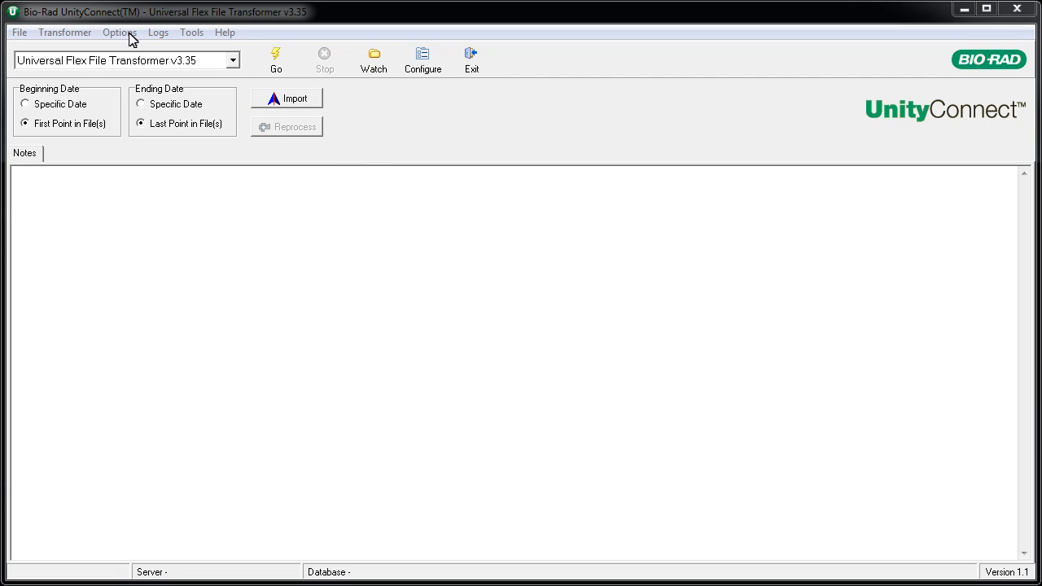
- Show the Options menu from the UnityConnect menu bar
{"action": "left_click", "coordinate": [119, 32]}
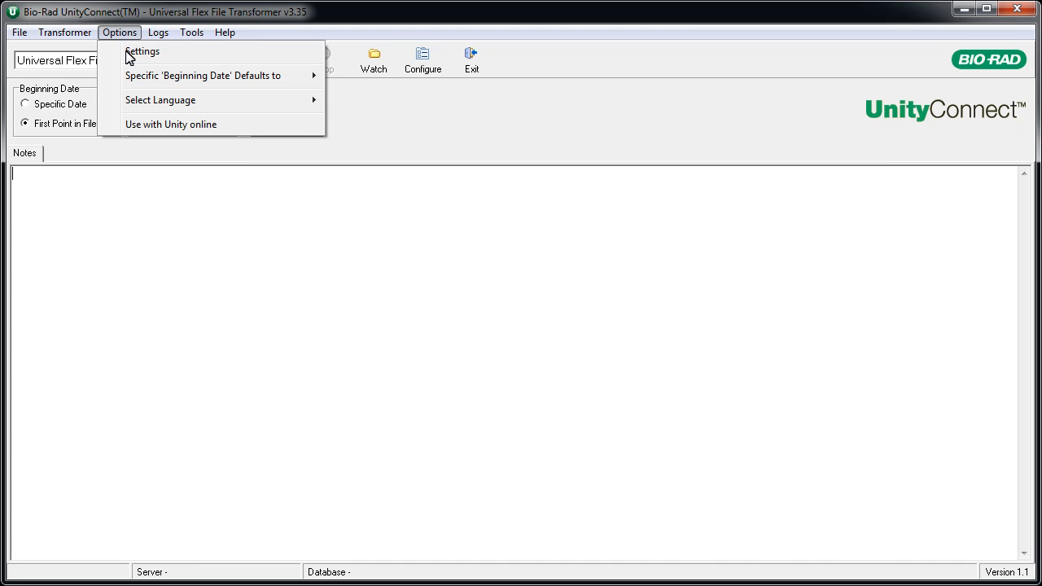
- Bring up the Settings dialog on the Email Notification page with empty SMTP fields
{"action": "left_click", "coordinate": [143, 50]}
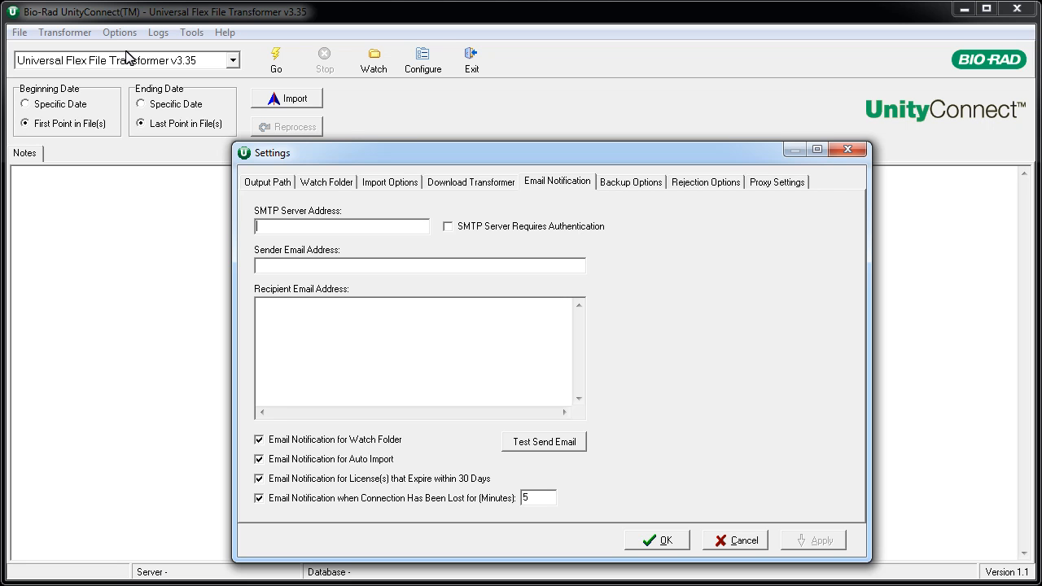
{"action": "mouse_move", "coordinate": [277, 69]}
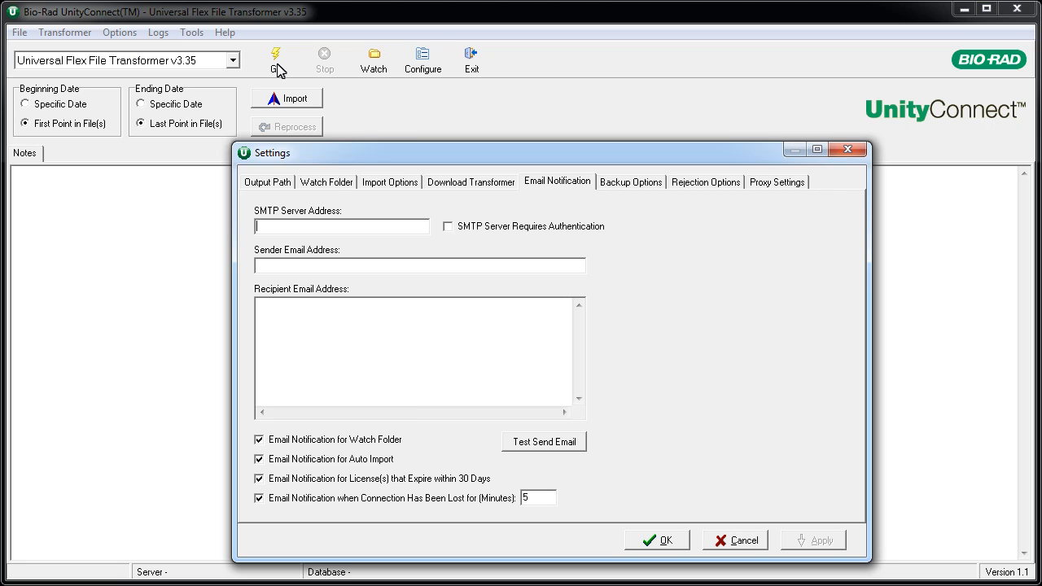
{"action": "left_click", "coordinate": [447, 227]}
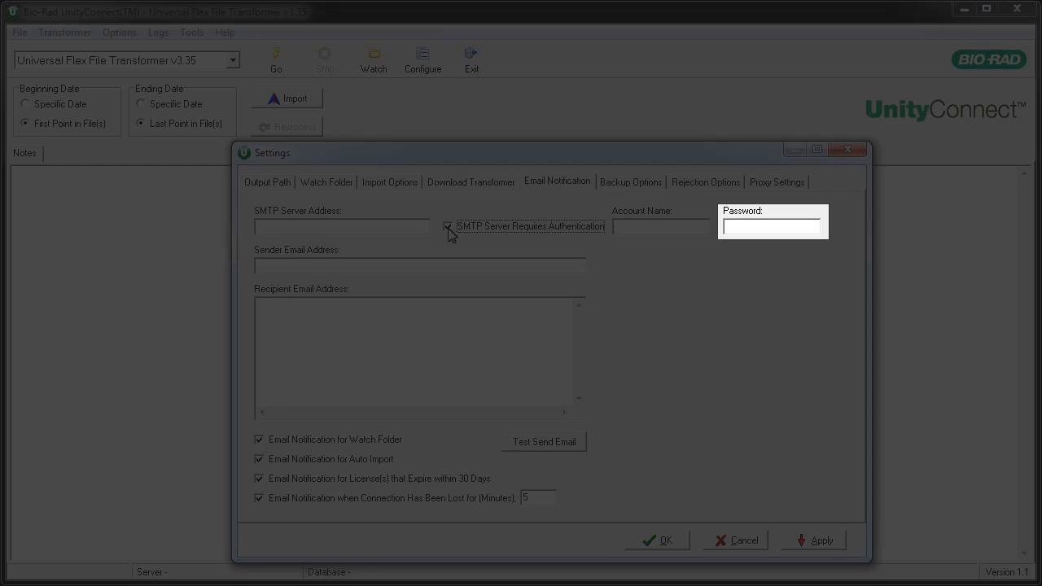
{"action": "left_click", "coordinate": [447, 226]}
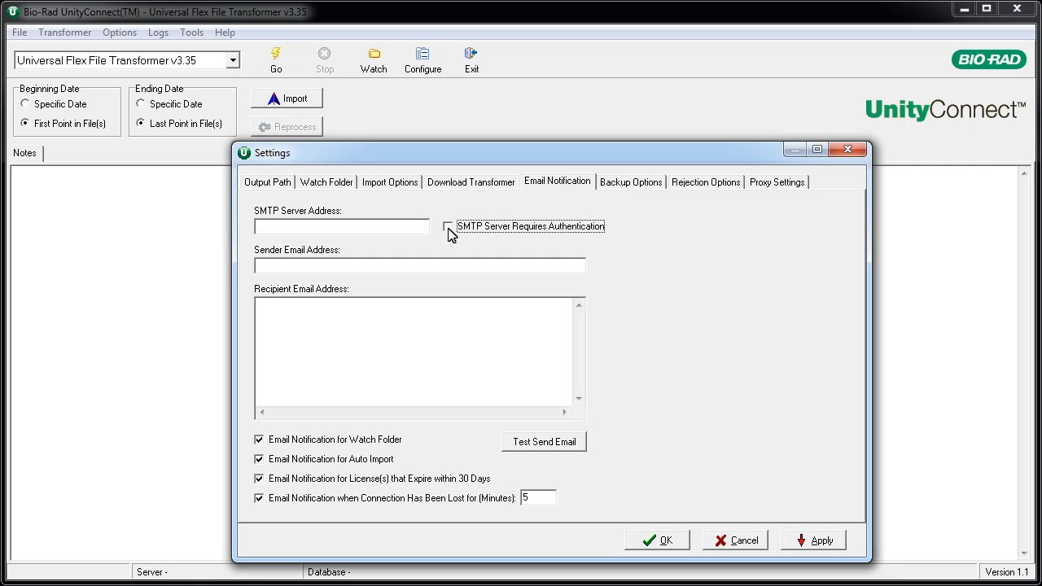